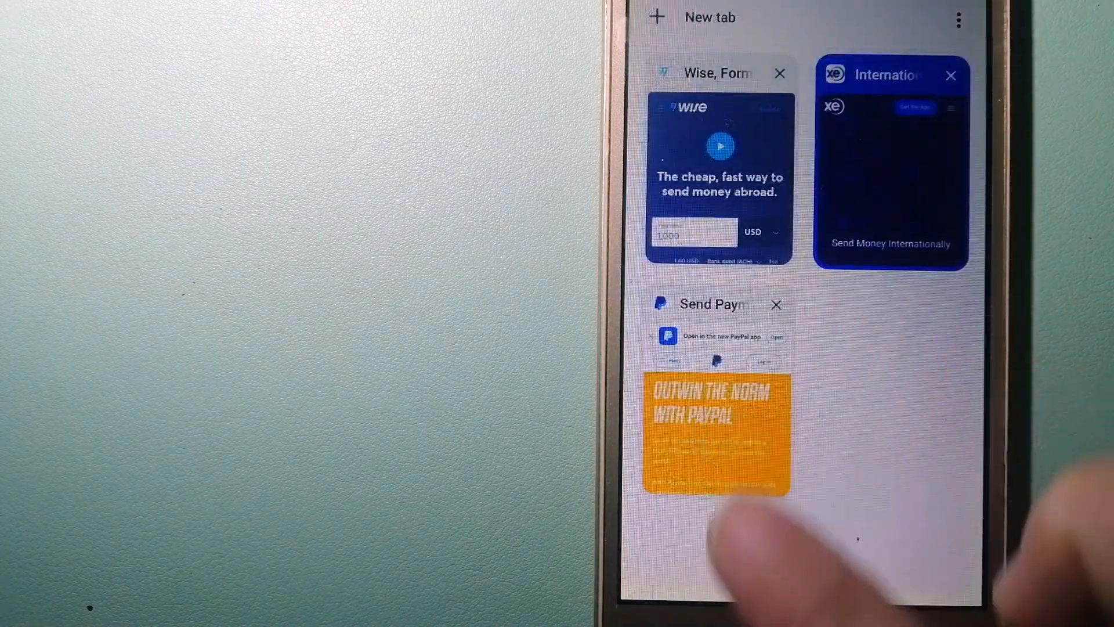
Switch to the PayPal 'Send Payments' tab from the tab switcher
left_click(716, 426)
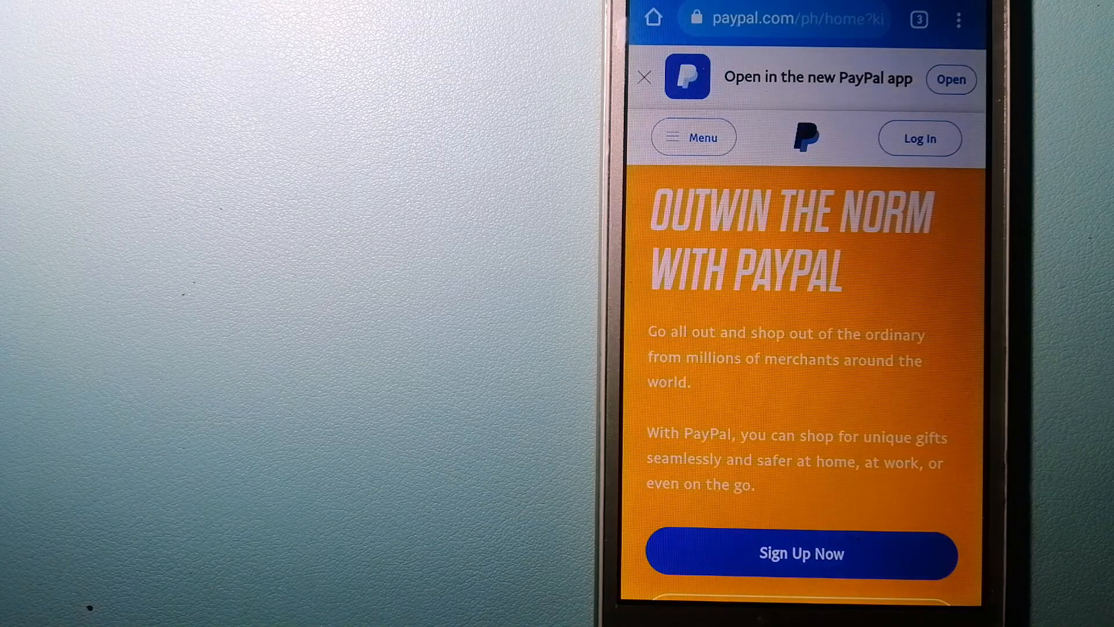
Scroll down the PayPal homepage to the Business Account promotion section
scroll("down", 3)
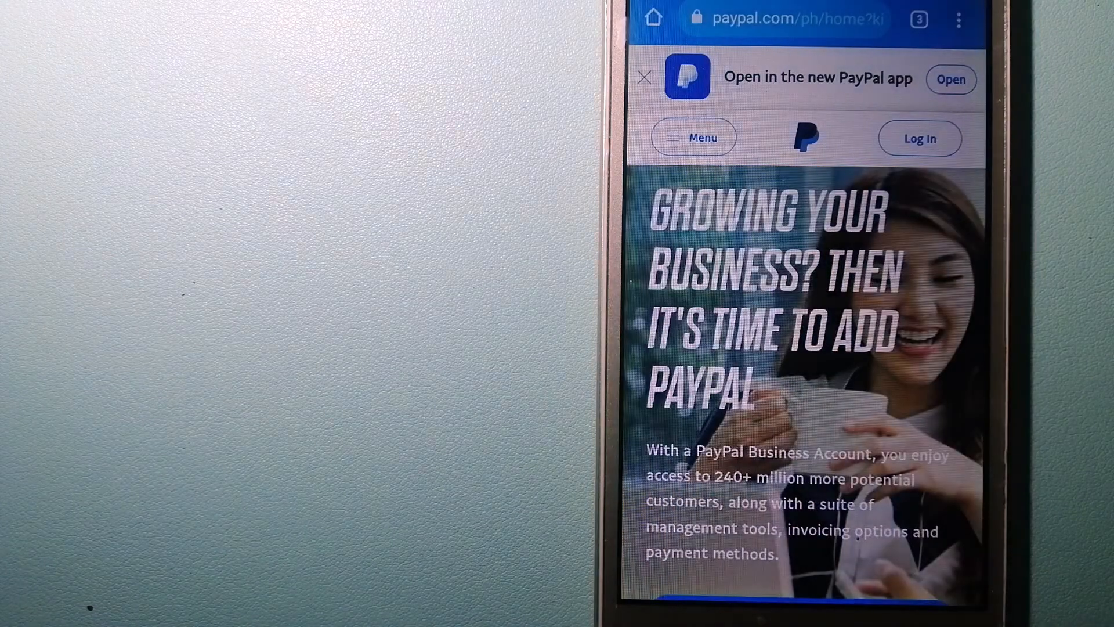